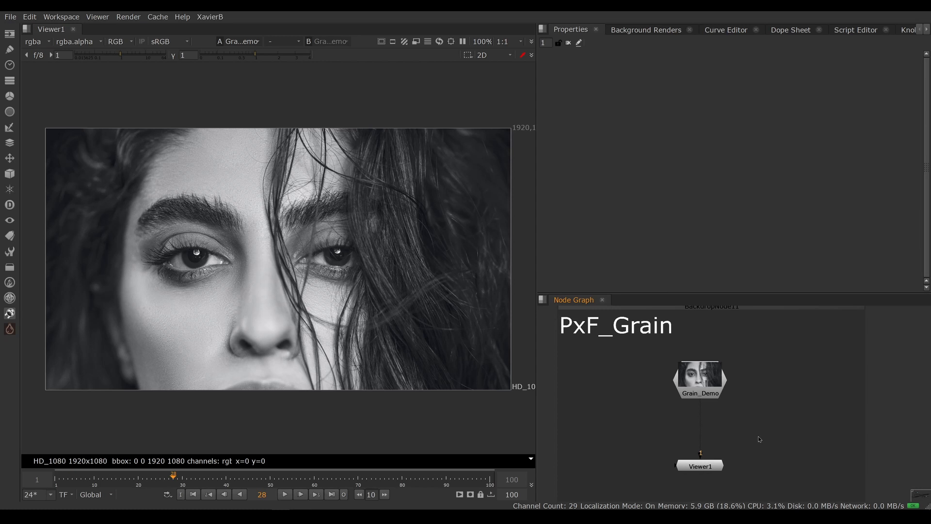
pyautogui.moveTo(746, 425)
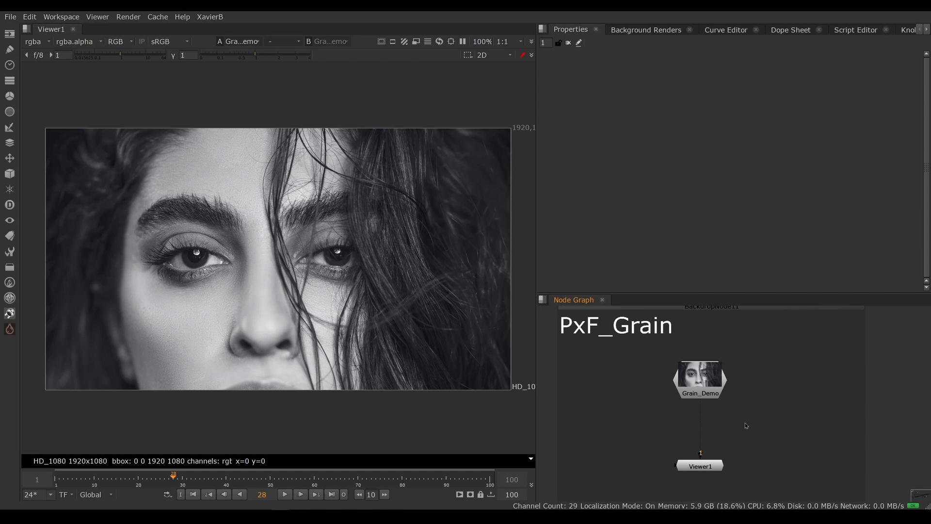
# Add a standard Grain node (Grain2_1) after the portrait via the 'grain' search and select it
pyautogui.write('grai')
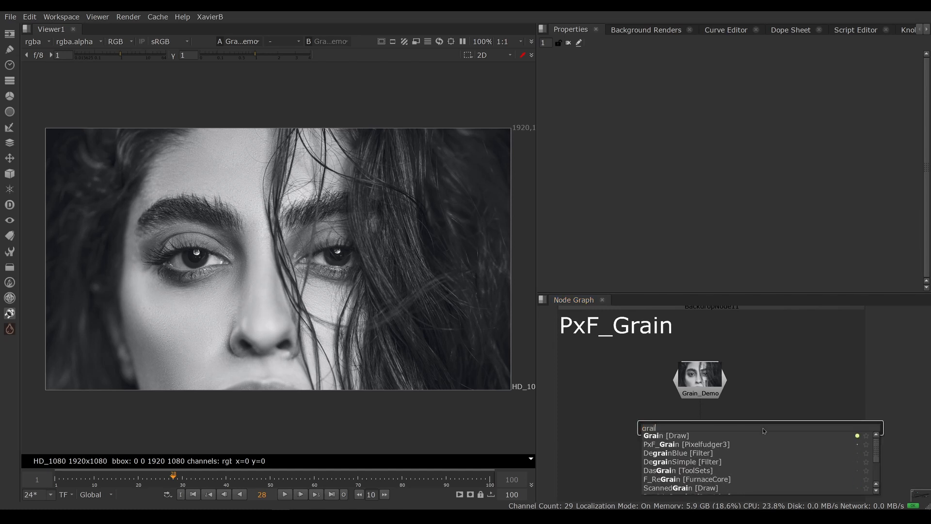
pyautogui.click(653, 436)
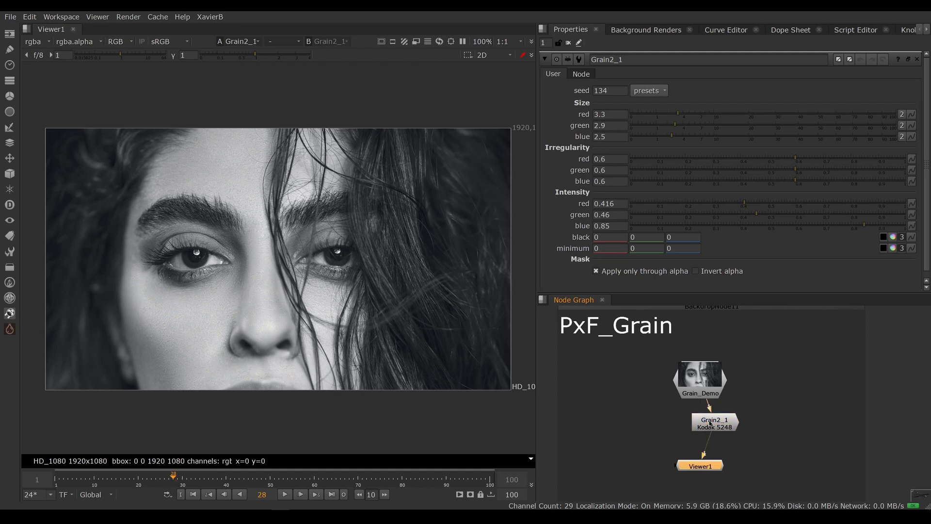
pyautogui.click(714, 423)
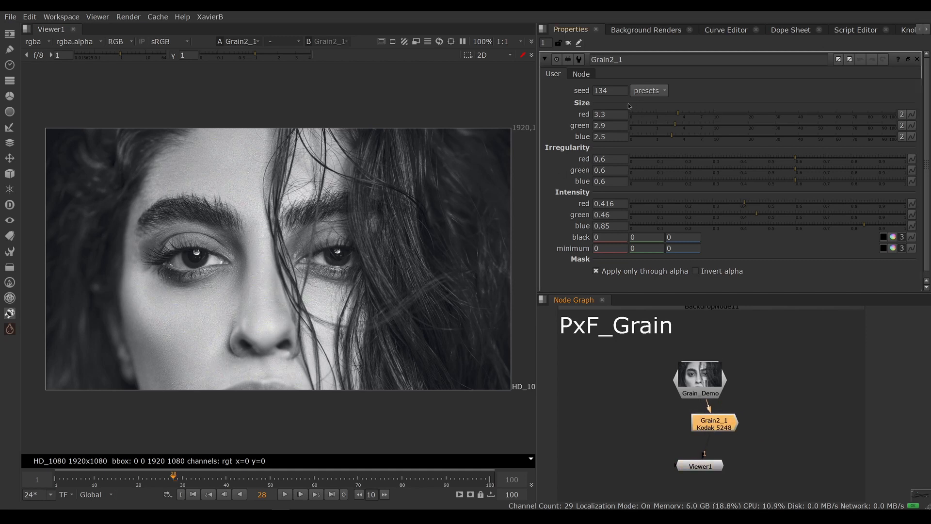
pyautogui.moveTo(793, 206)
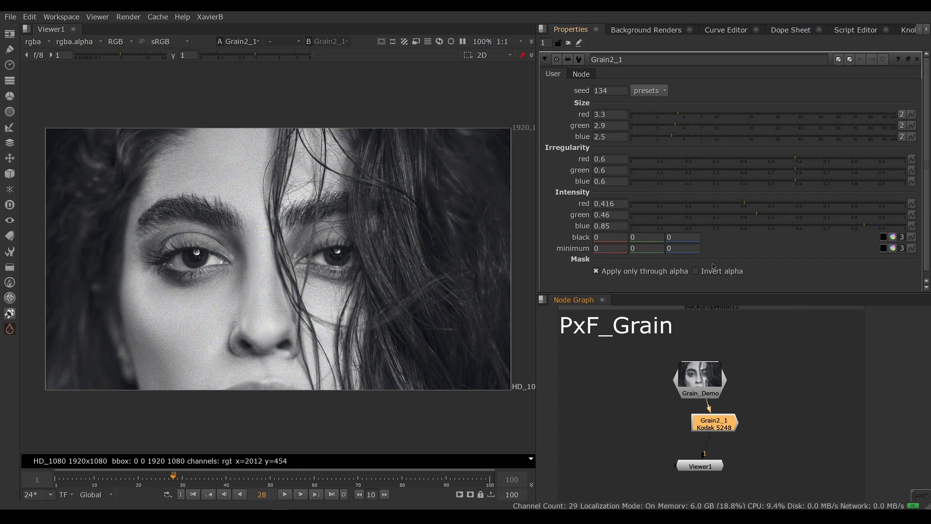
pyautogui.moveTo(853, 230)
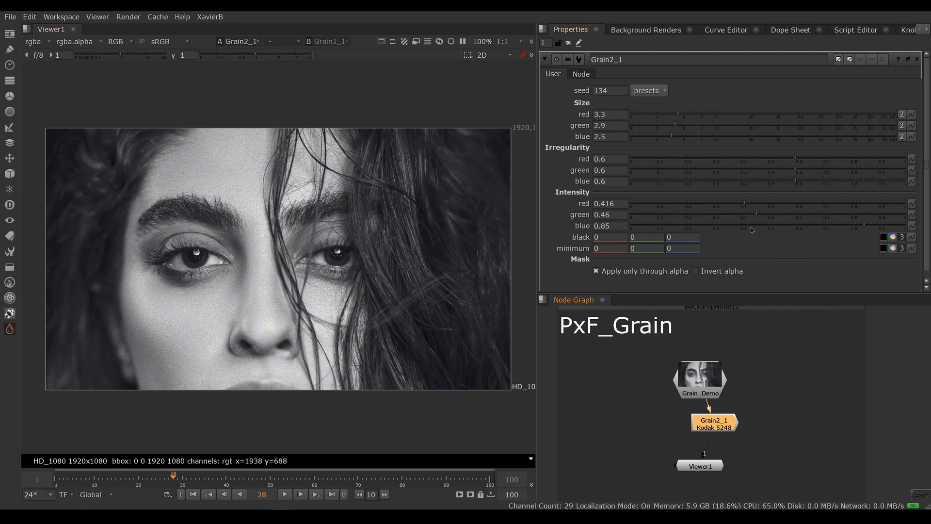
pyautogui.moveTo(747, 204)
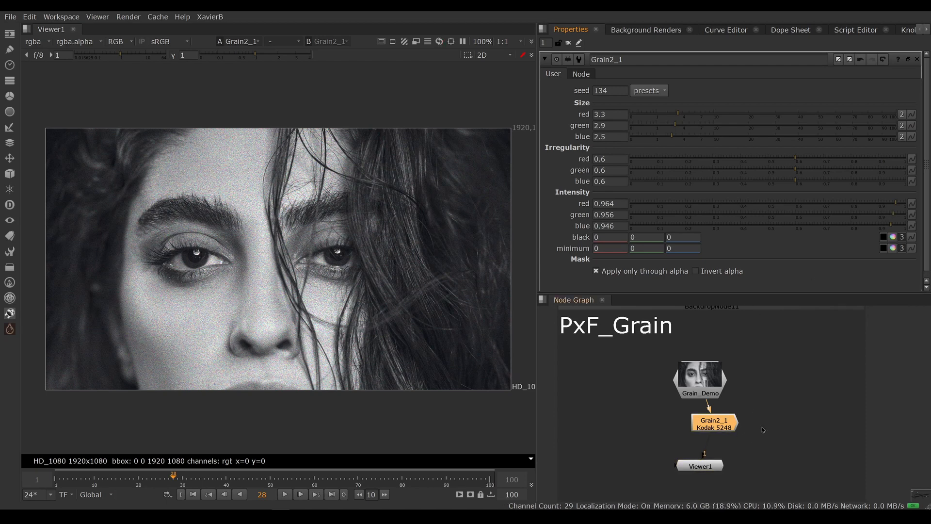
pyautogui.moveTo(457, 229)
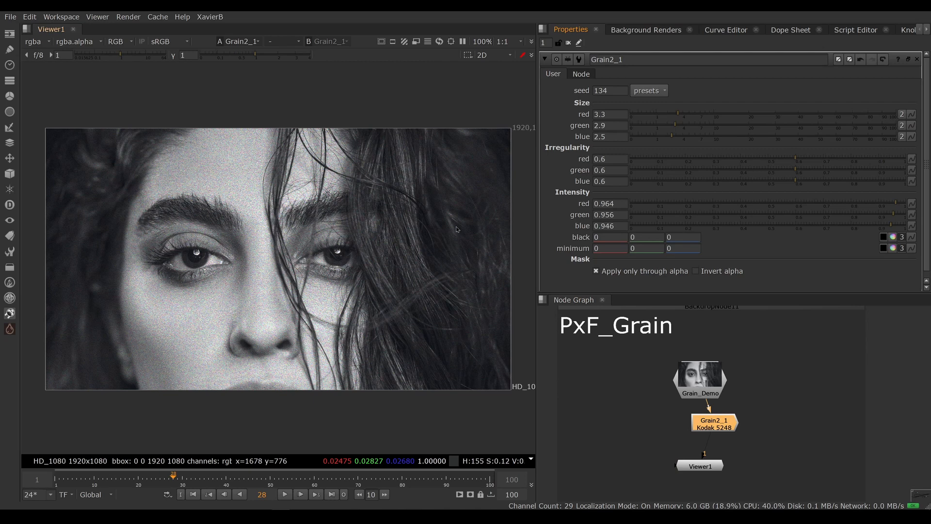
pyautogui.moveTo(341, 314)
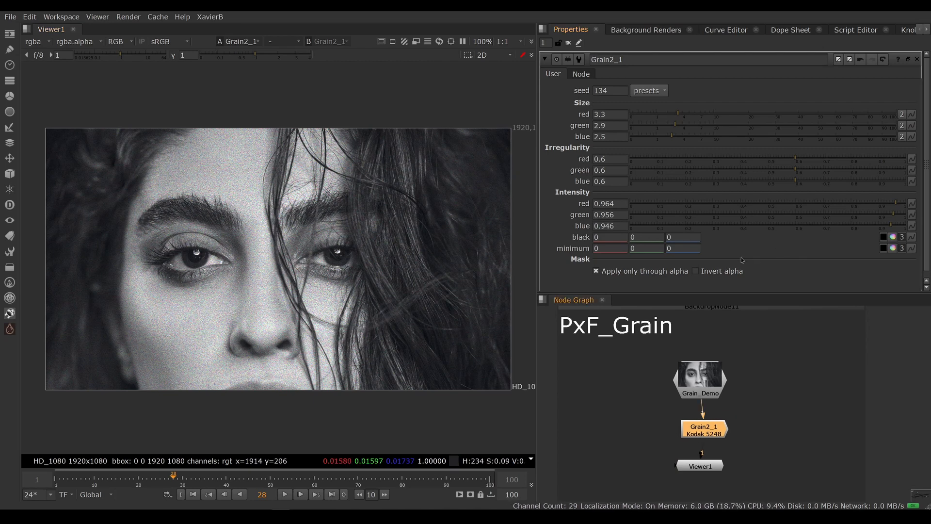
pyautogui.moveTo(234, 193)
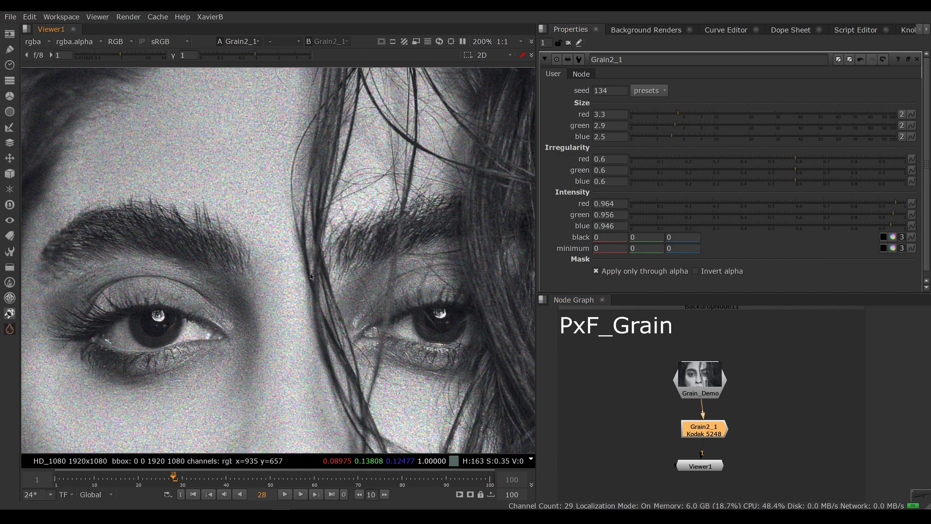
pyautogui.moveTo(239, 223)
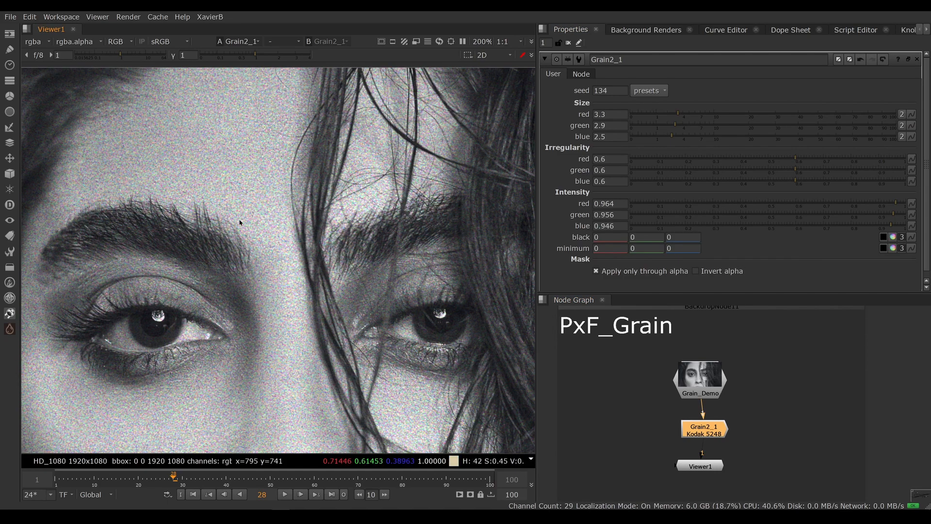
pyautogui.moveTo(364, 317)
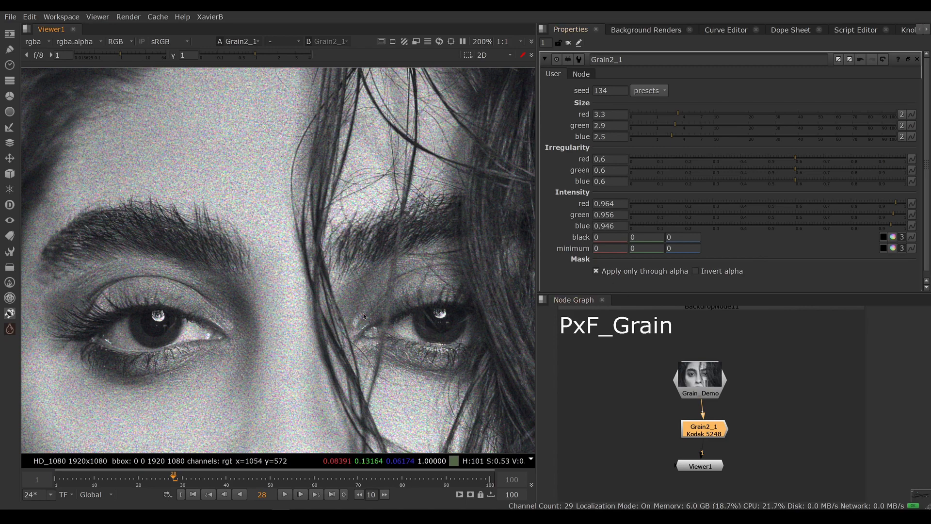
pyautogui.moveTo(397, 316)
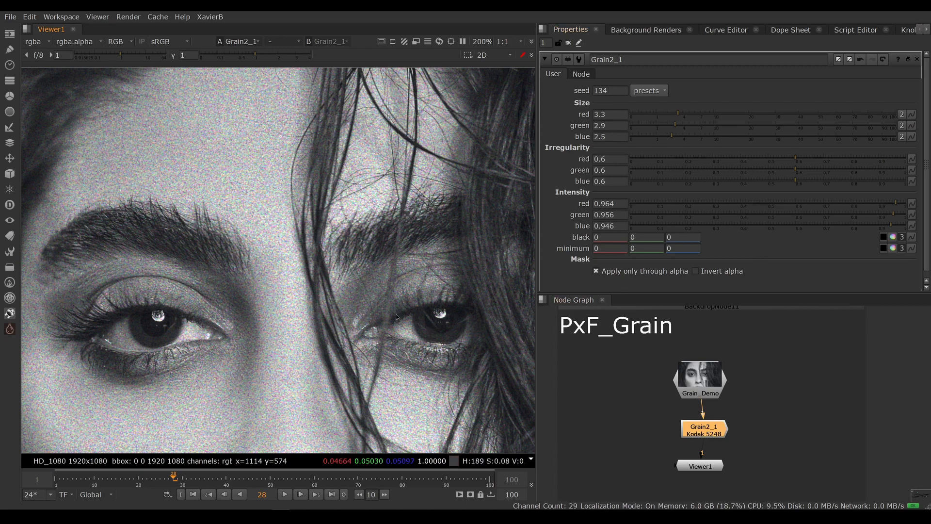
pyautogui.scroll(-3)
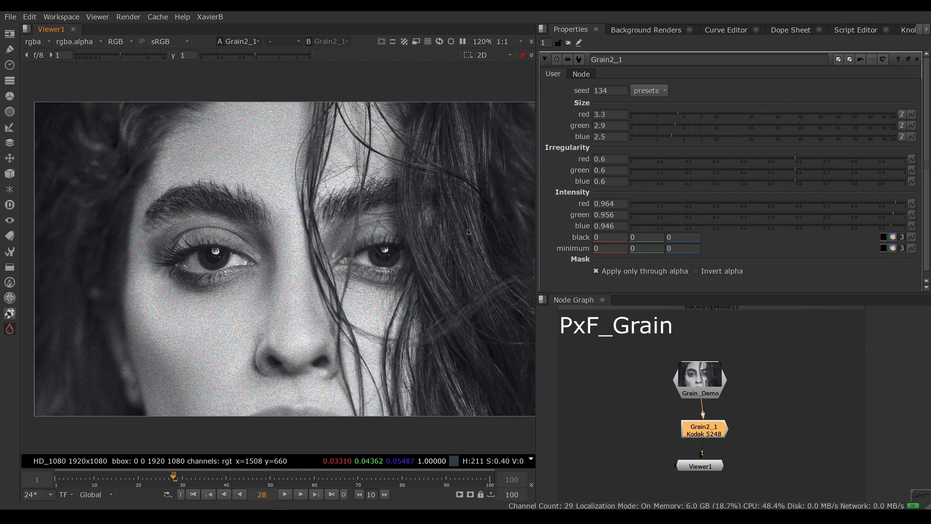
pyautogui.moveTo(479, 139)
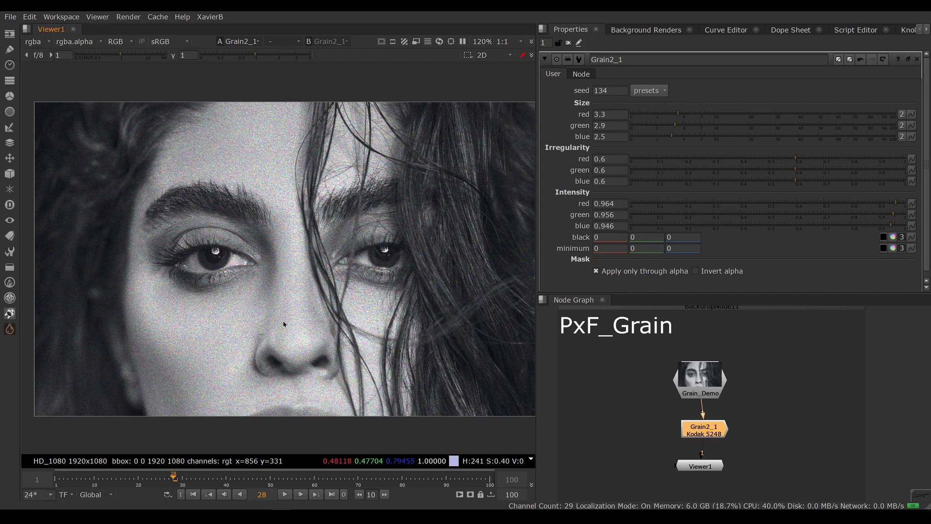
pyautogui.moveTo(395, 300)
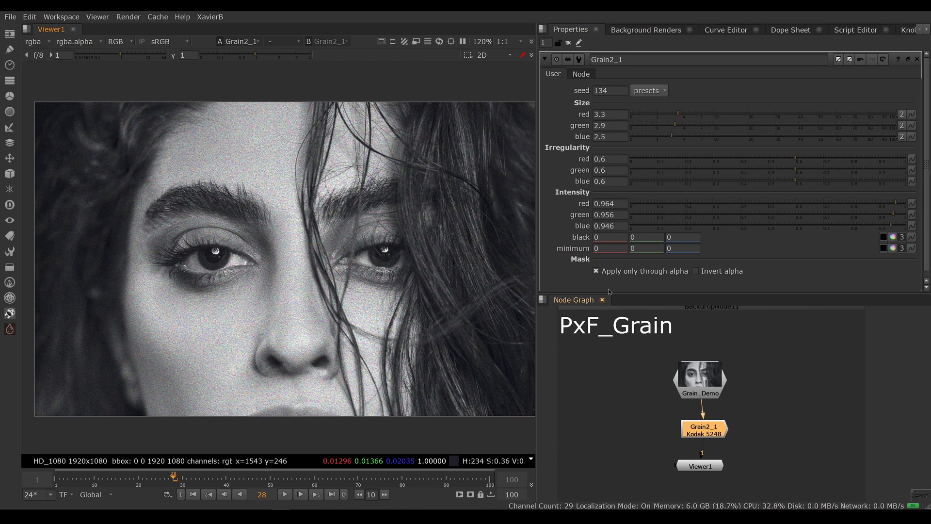
pyautogui.moveTo(647, 427)
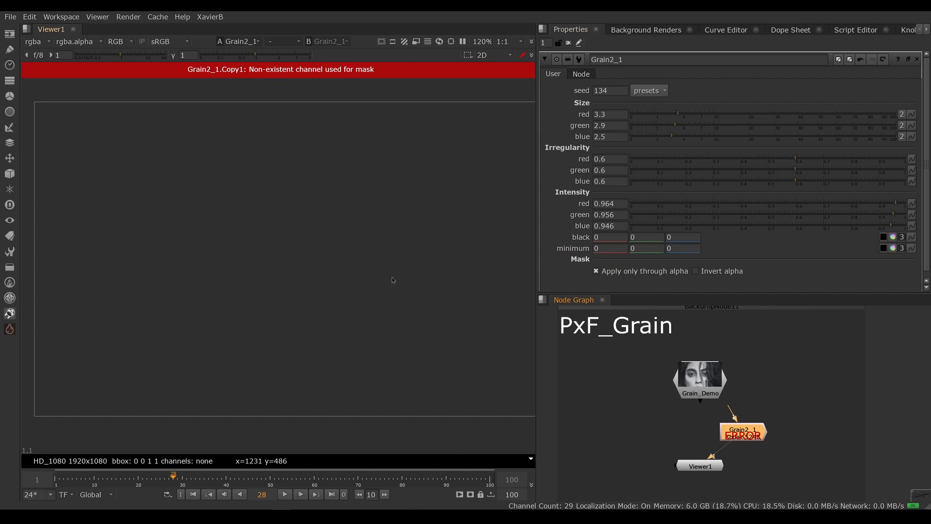
pyautogui.moveTo(756, 447)
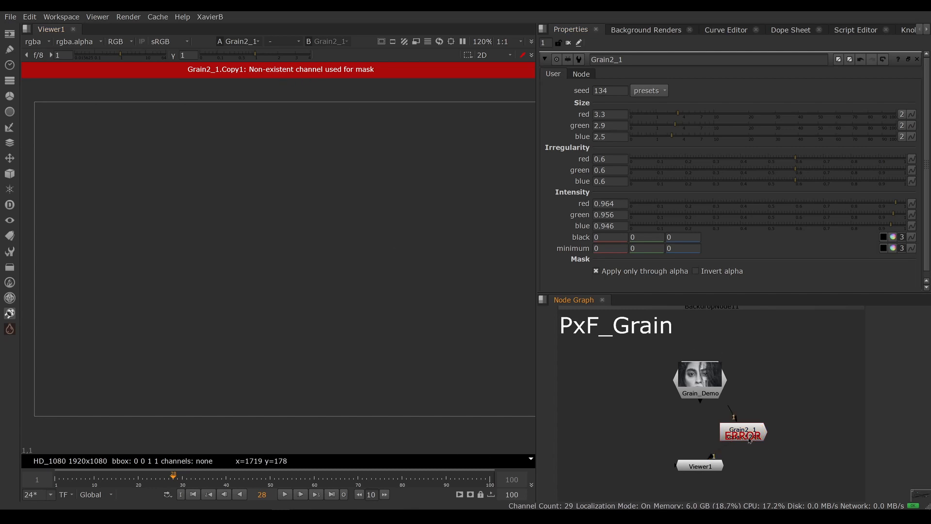
pyautogui.moveTo(724, 417)
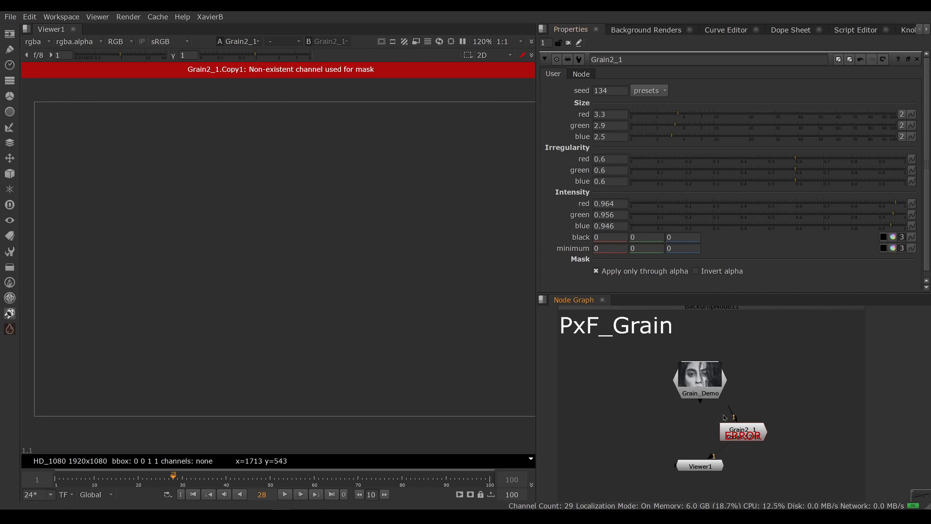
# Select Grain2_1 after the 'Non-existent channel used for mask' error blanks the viewer
pyautogui.click(742, 432)
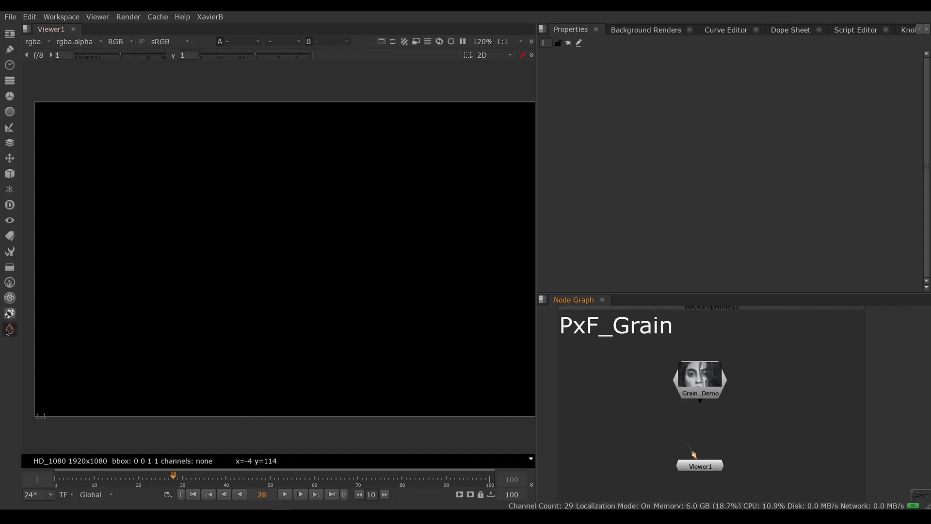
# Add a PxF_Grain node from the Pixelfudger menu between Grain_Demo and Viewer1 and view it
pyautogui.click(10, 329)
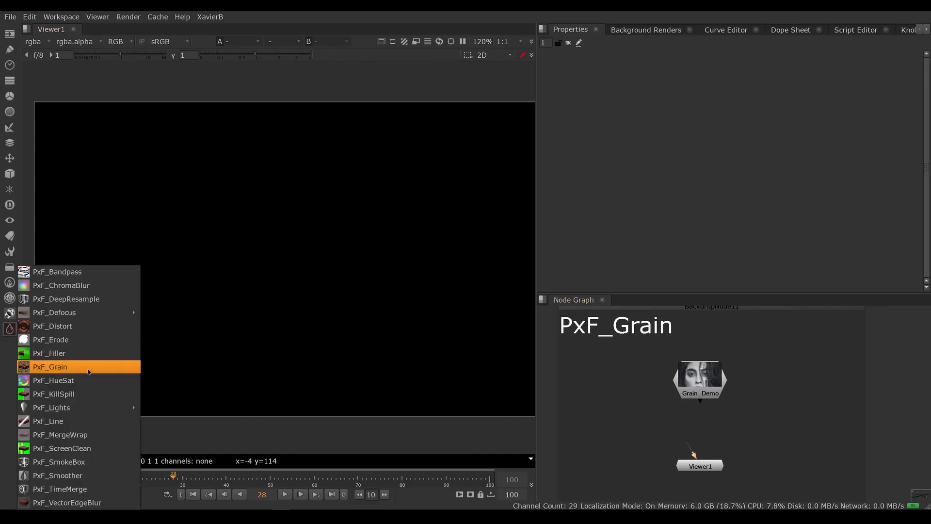
pyautogui.click(50, 367)
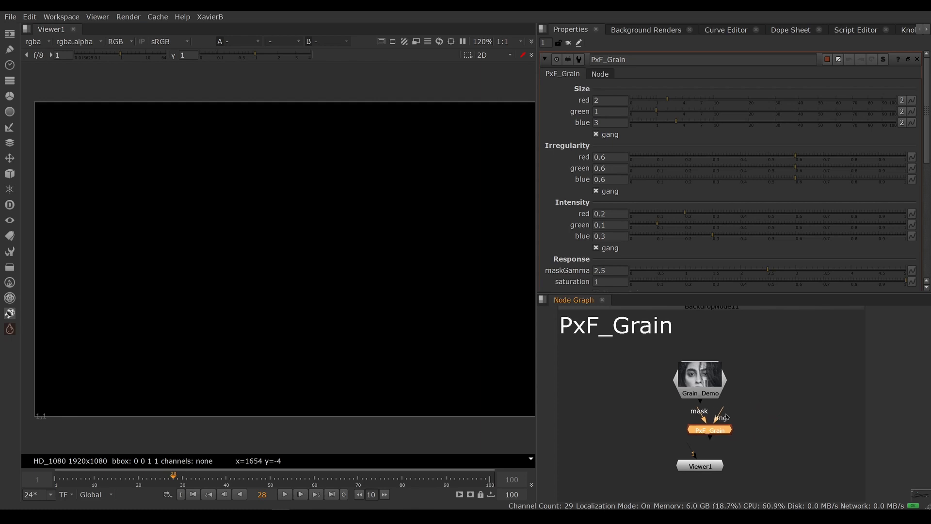
pyautogui.click(710, 430)
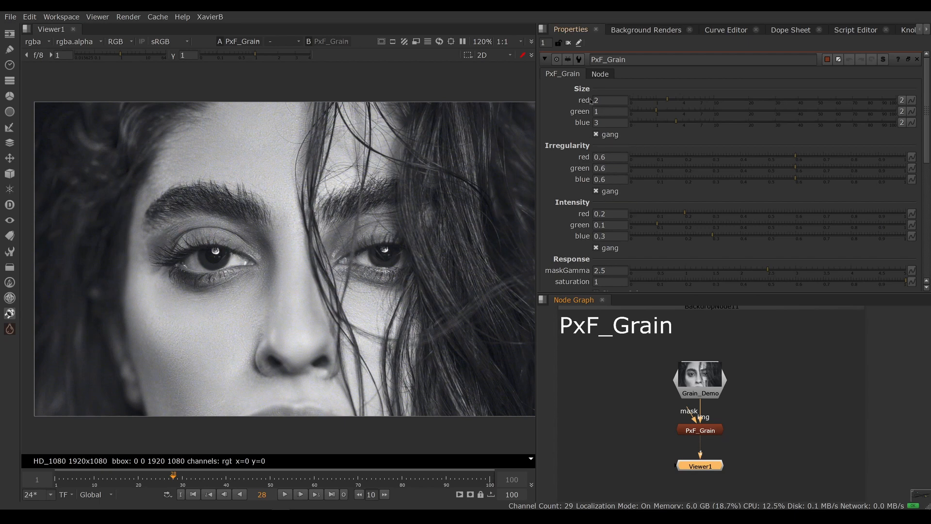
pyautogui.moveTo(674, 263)
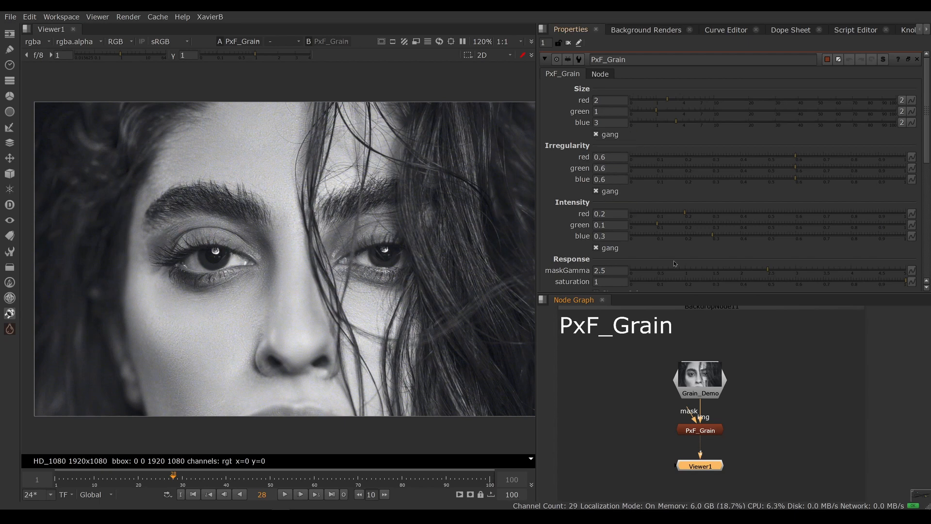
pyautogui.moveTo(686, 213)
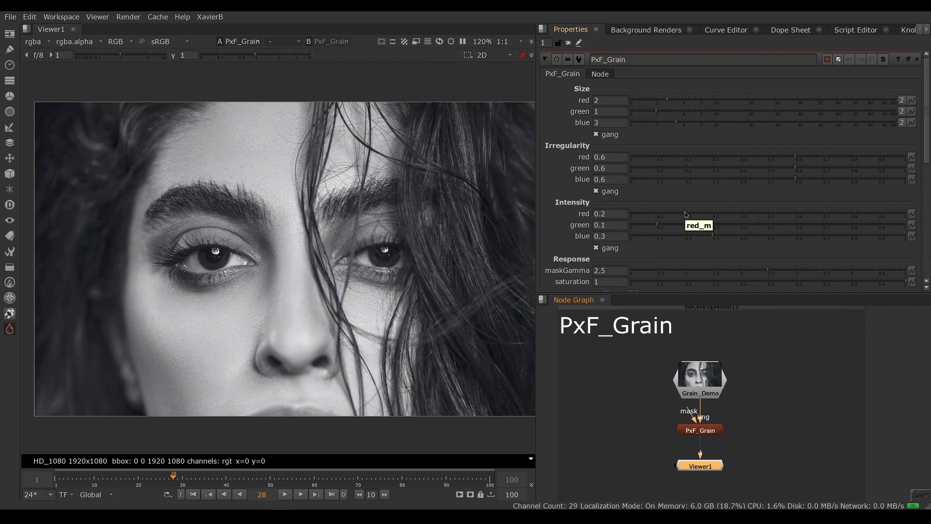
pyautogui.moveTo(597, 253)
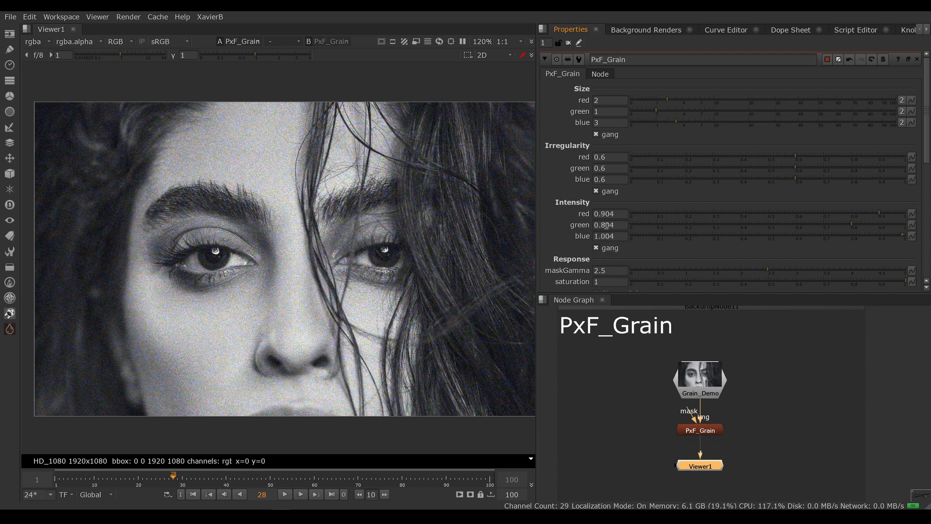
pyautogui.moveTo(596, 247)
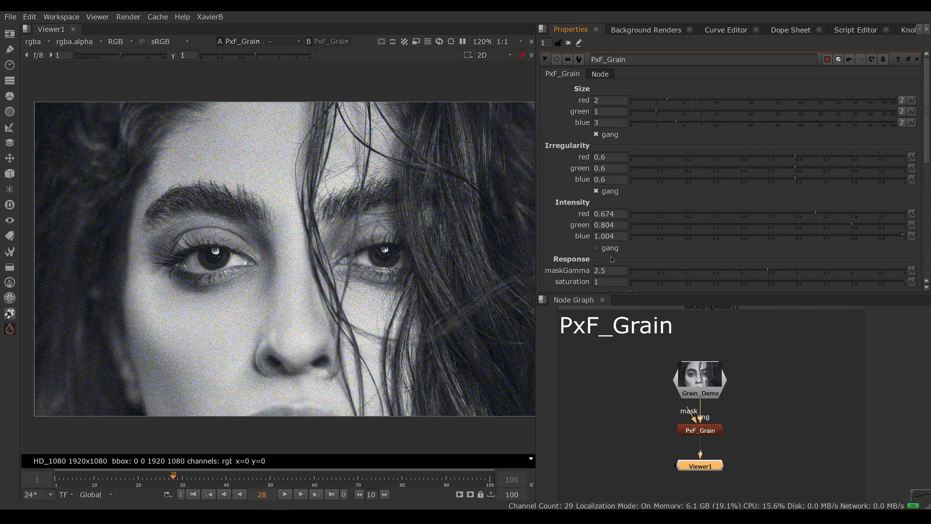
# Re-gang the PxF_Grain intensity channels at red 0.674, green 0.804, blue 1.004
pyautogui.click(597, 247)
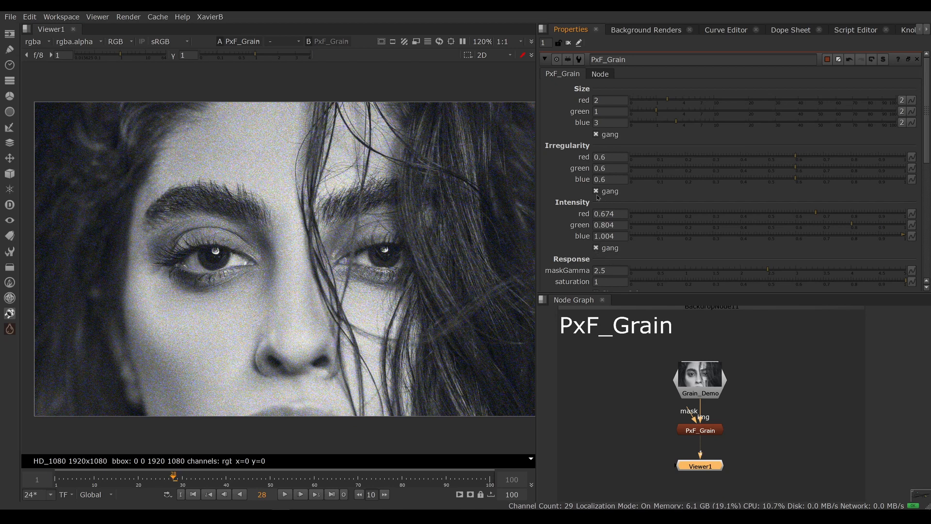
pyautogui.moveTo(570, 150)
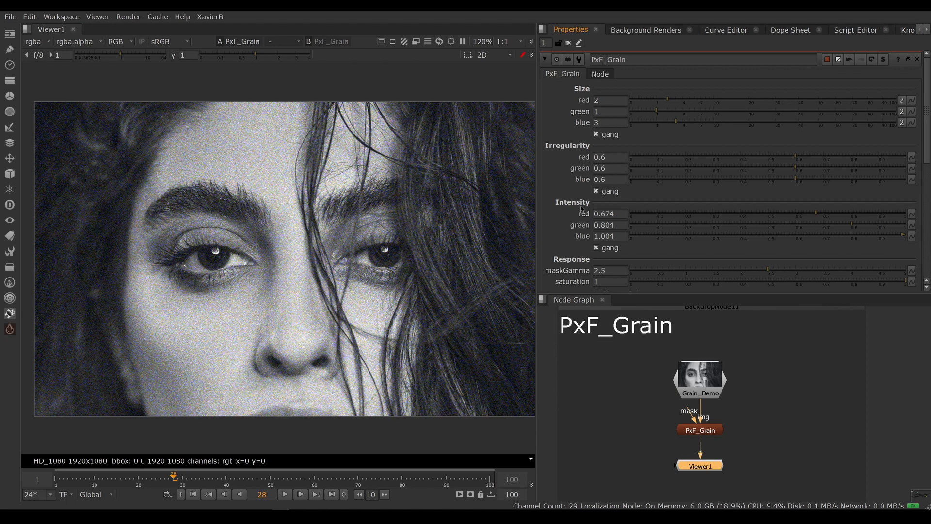
# Select the PxF_Grain saturation field to restore it to 1 before adding a Roto node
pyautogui.scroll(-3)
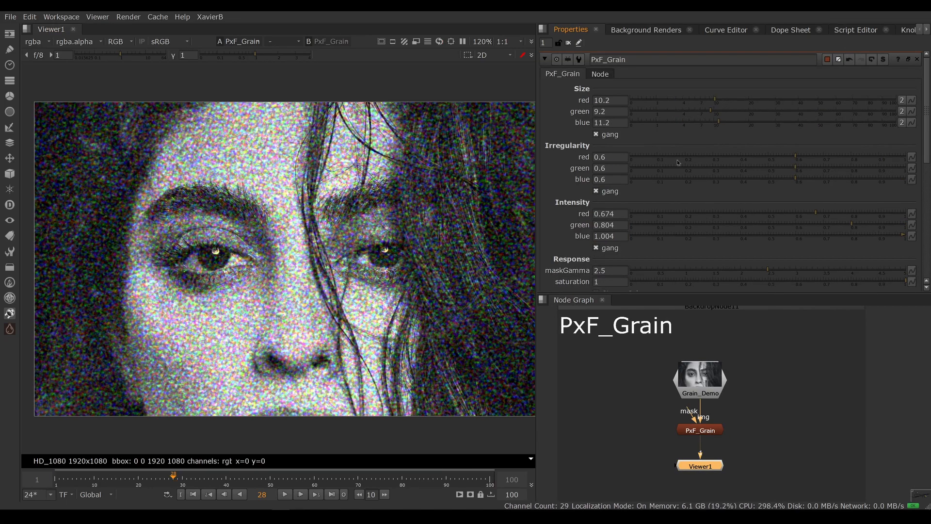
pyautogui.scroll(-3)
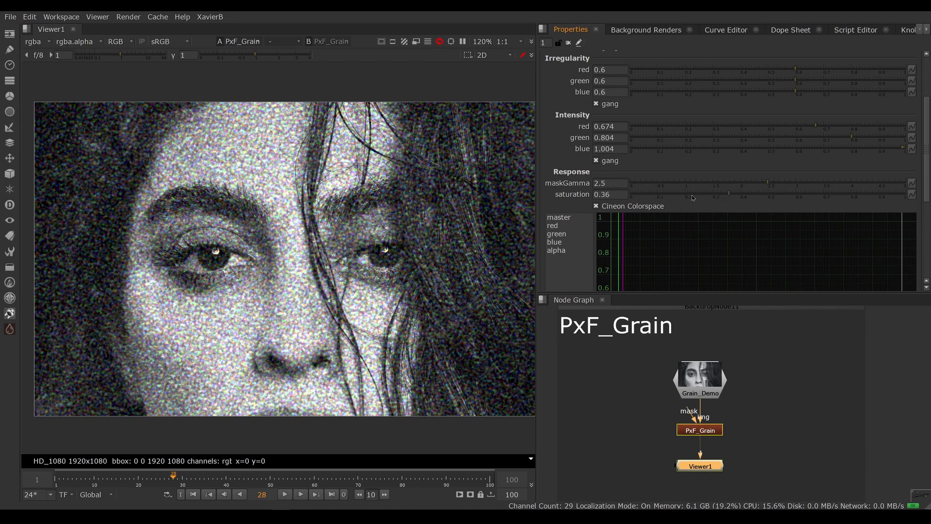
pyautogui.tripleClick(610, 194)
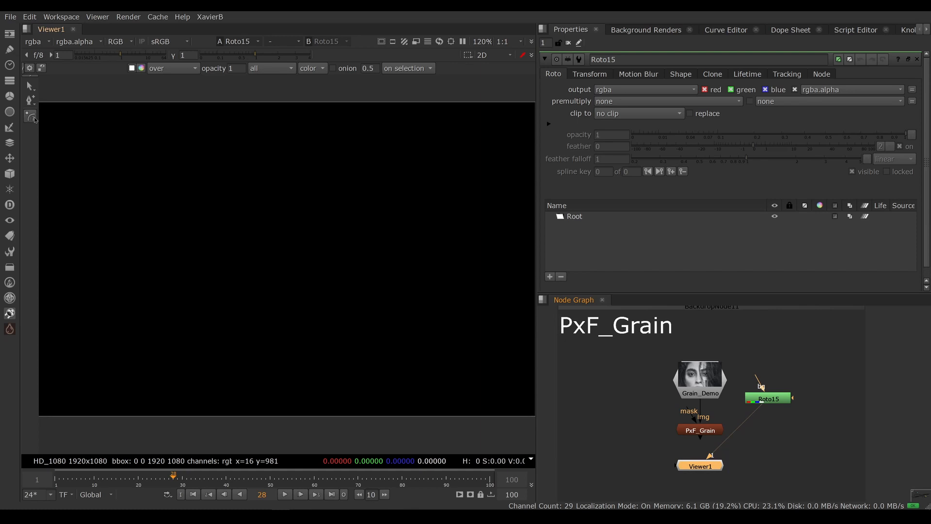
# Draw a feathered spline over the face in Roto15 and view PxF_Grain masked by it
pyautogui.click(29, 116)
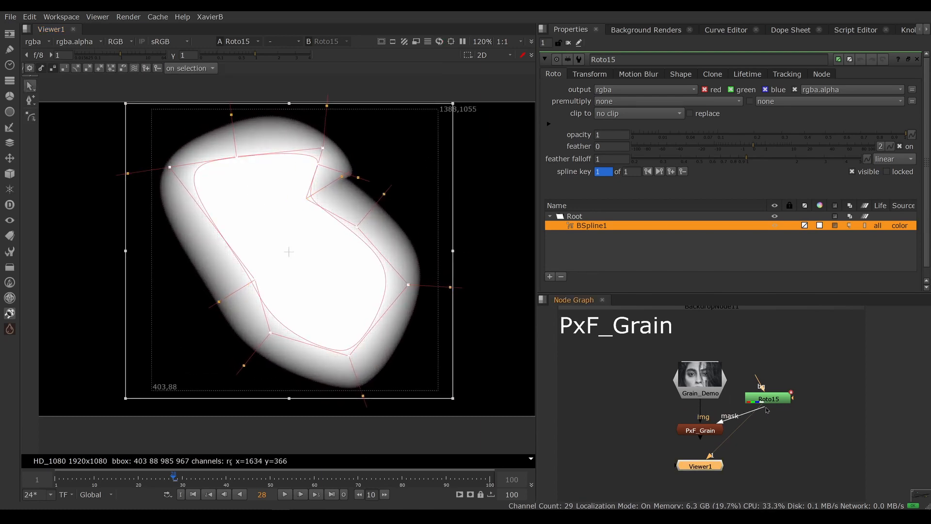
pyautogui.click(700, 430)
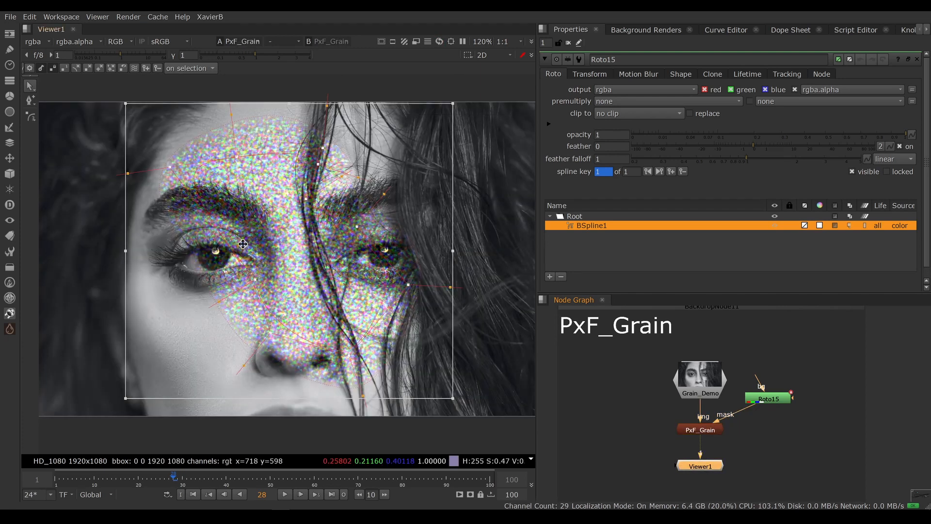
pyautogui.moveTo(220, 280)
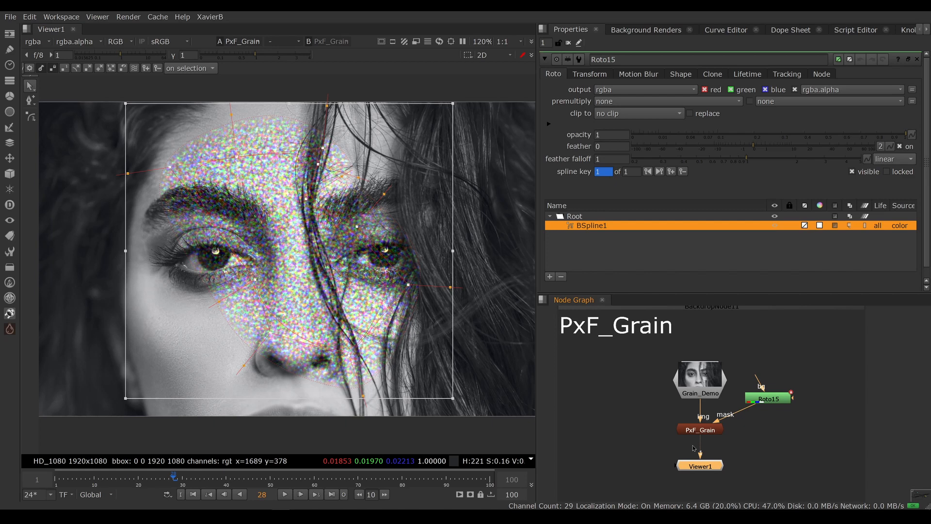
pyautogui.click(699, 429)
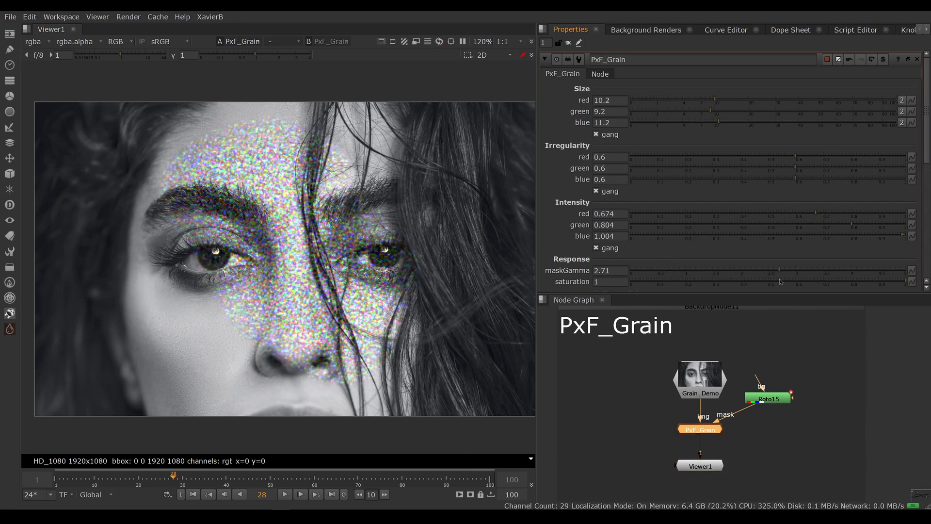
# Set PxF_Grain maskGamma to 2.5 and scroll down to the Size controls
pyautogui.tripleClick(609, 270)
pyautogui.write('2.5')
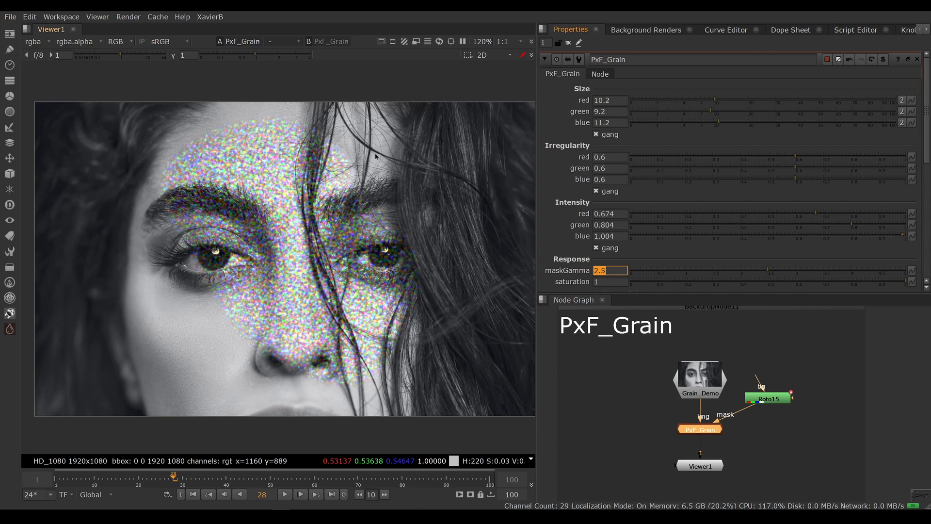
pyautogui.moveTo(335, 170)
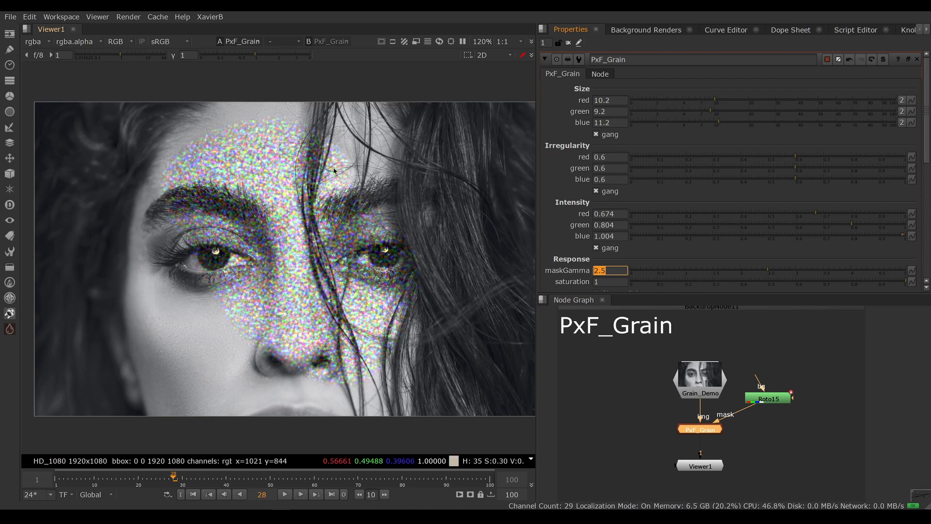
pyautogui.moveTo(336, 165)
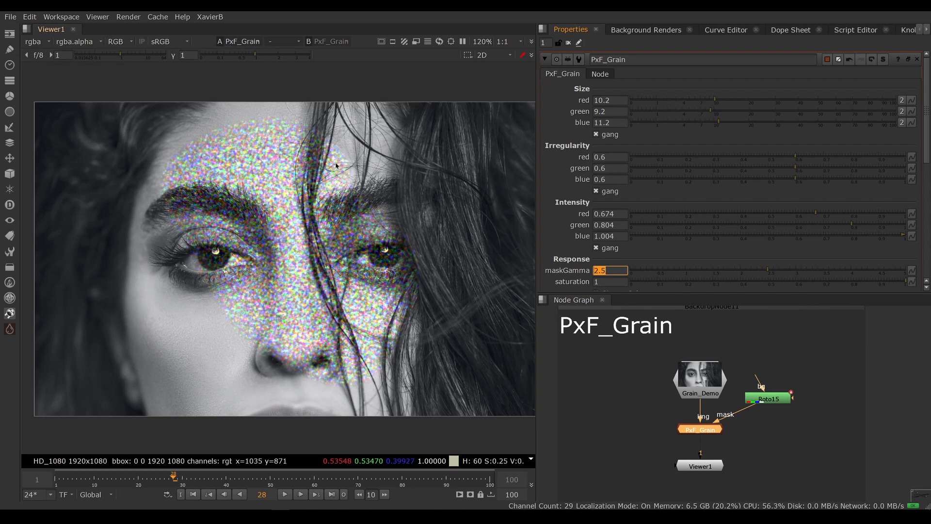
pyautogui.scroll(-3)
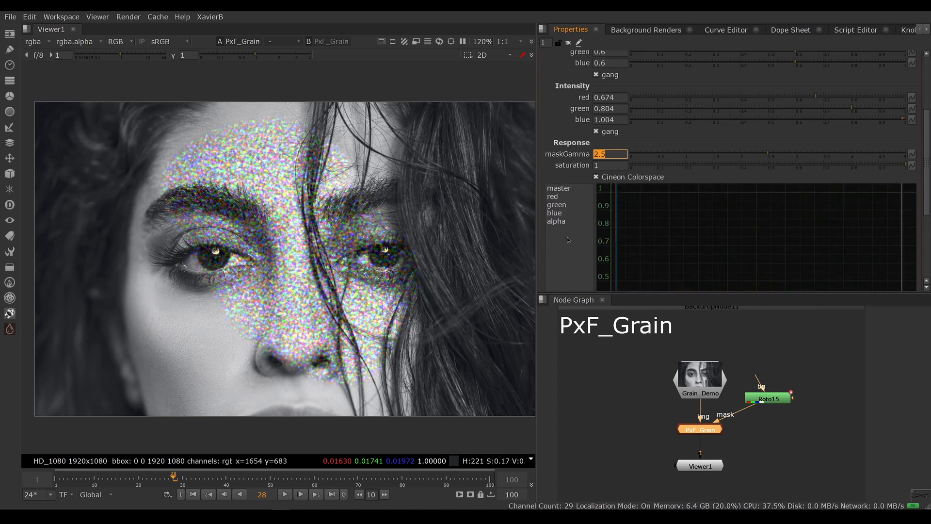
pyautogui.scroll(-3)
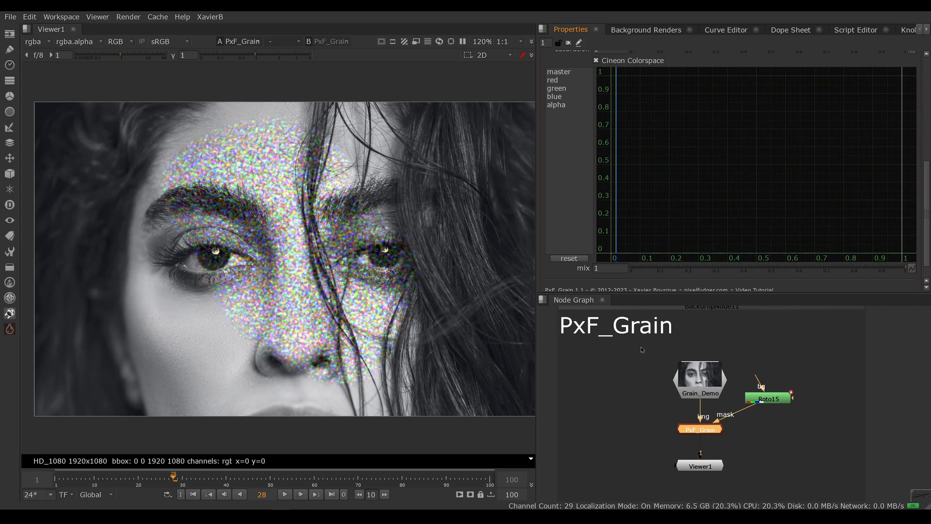
pyautogui.moveTo(641, 308)
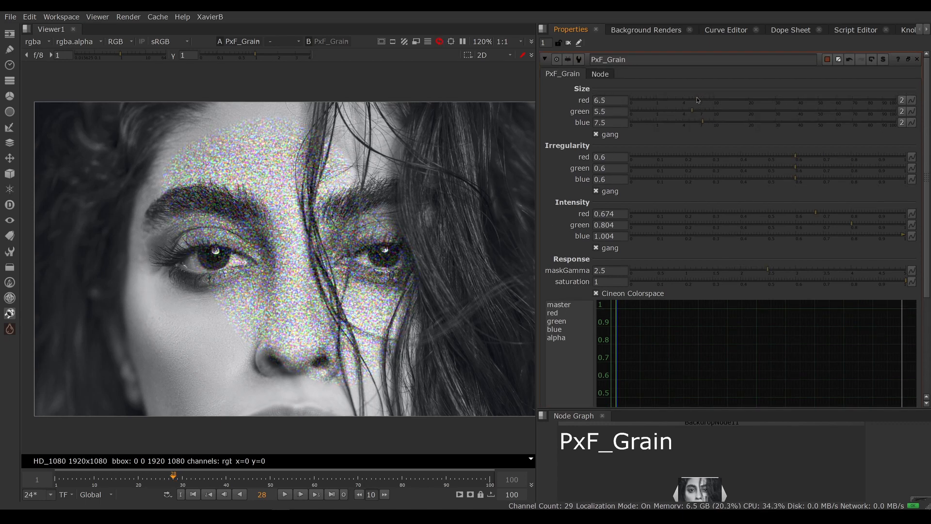
# Inspect the red, blue and alpha response curves in the curve editor, ending on red
pyautogui.scroll(-3)
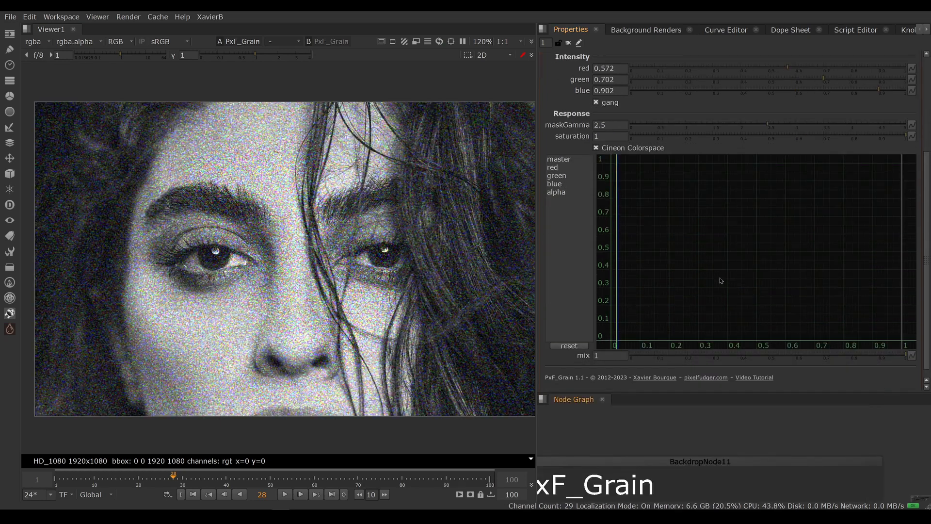
pyautogui.moveTo(437, 114)
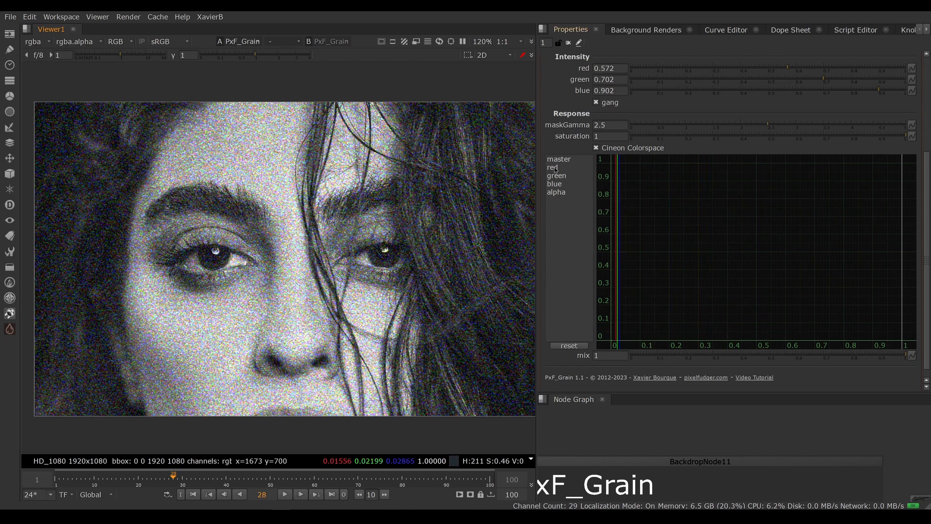
pyautogui.click(552, 166)
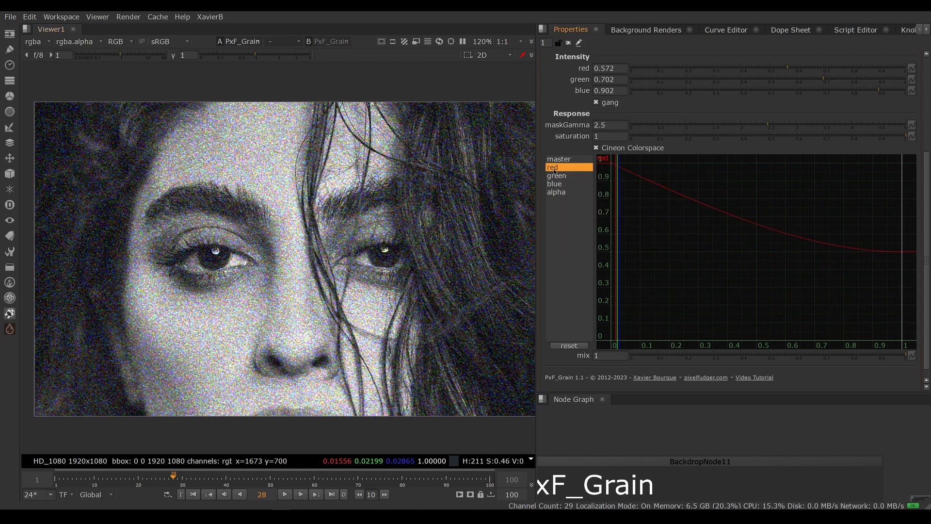
pyautogui.click(554, 184)
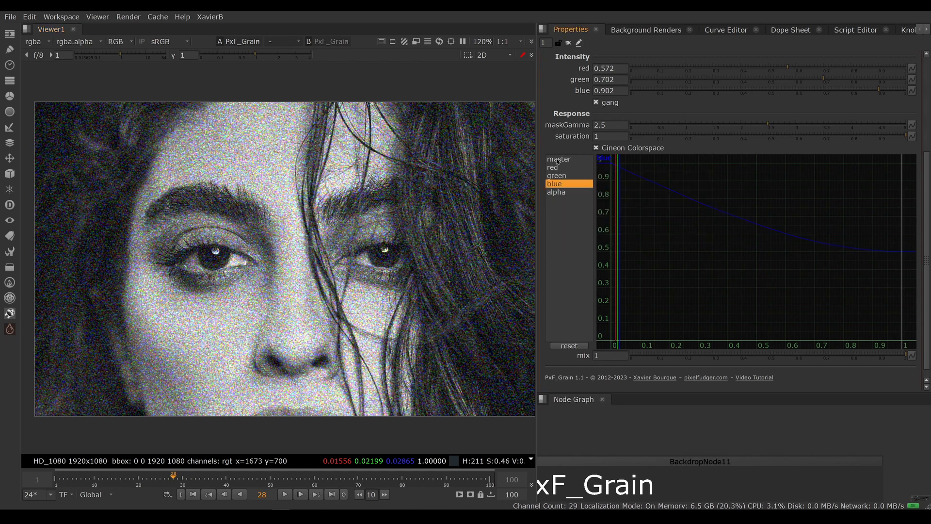
pyautogui.click(555, 191)
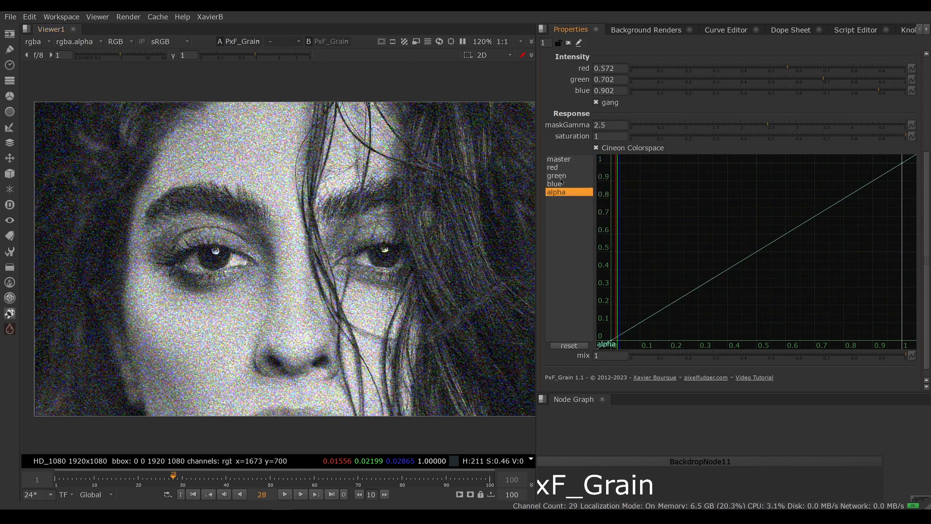
pyautogui.click(552, 167)
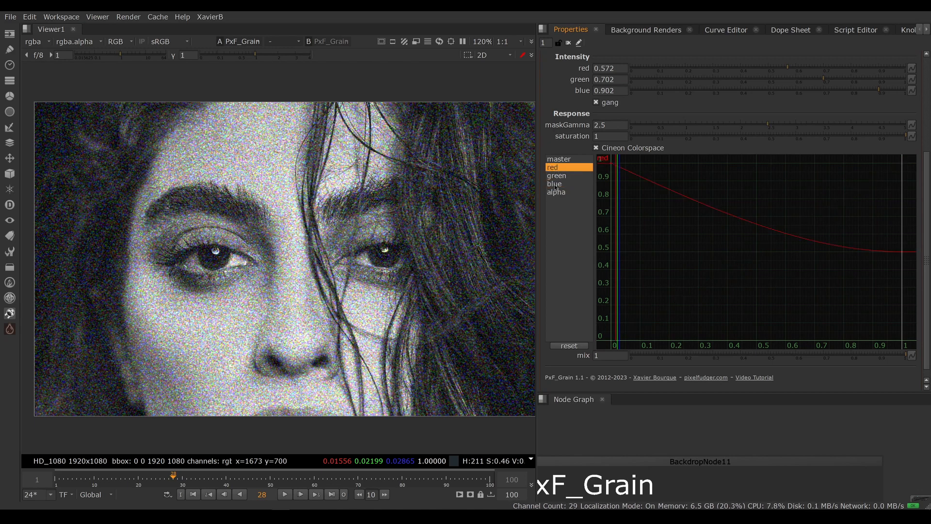
# Add green and blue to the selected curves so all three channels are edited together
pyautogui.click(557, 175)
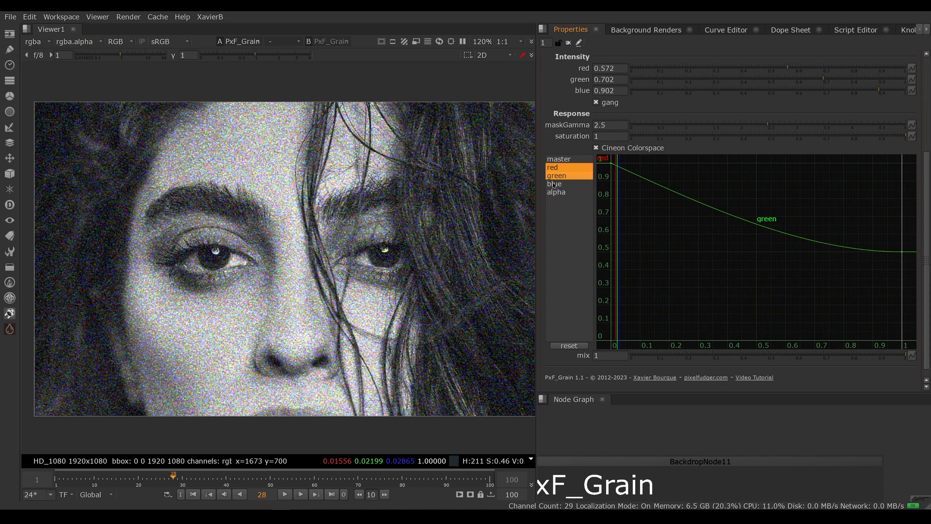
pyautogui.click(555, 184)
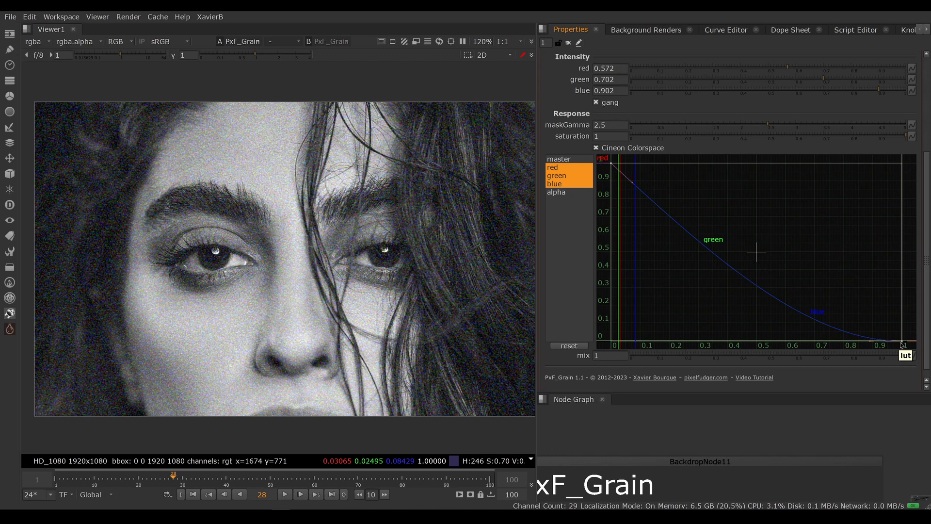
pyautogui.moveTo(902, 234)
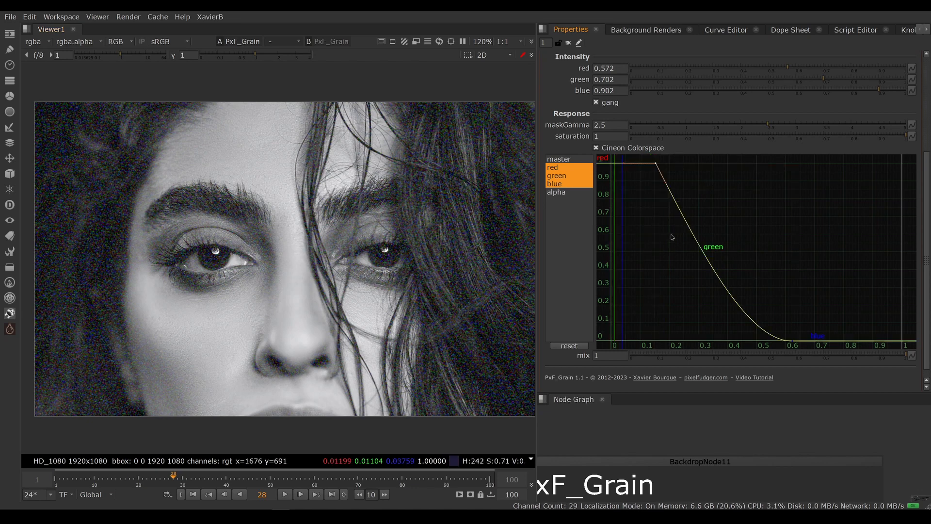
pyautogui.moveTo(675, 199)
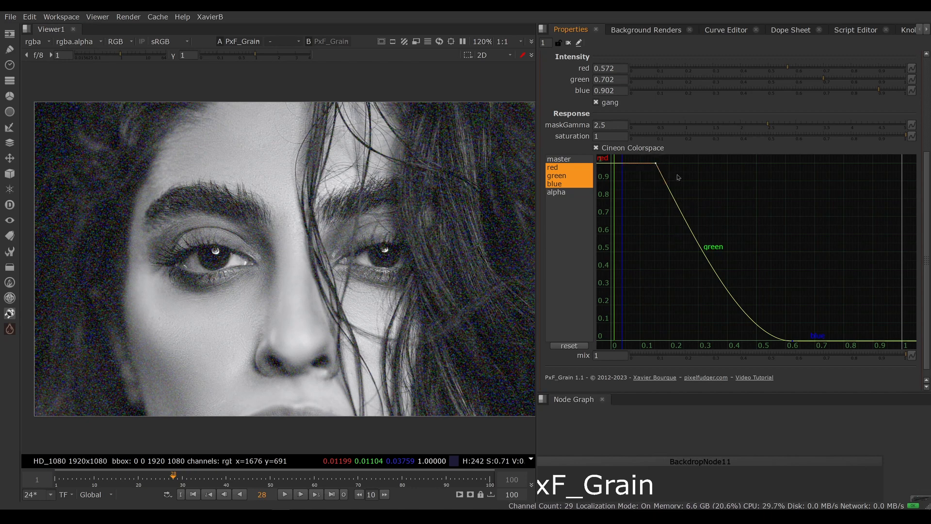
pyautogui.moveTo(674, 222)
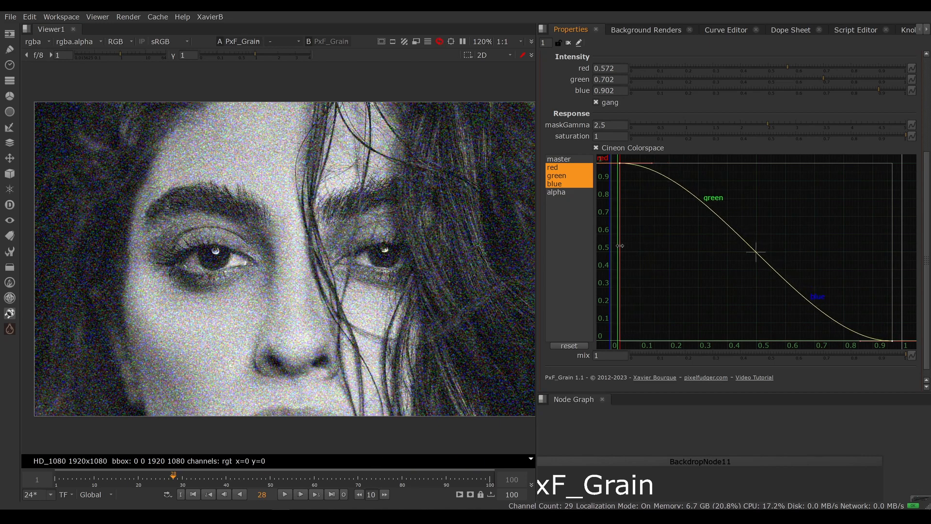
# Select only the red channel curve, keeping the smooth falloff from 1 to zero near 0.9
pyautogui.click(552, 167)
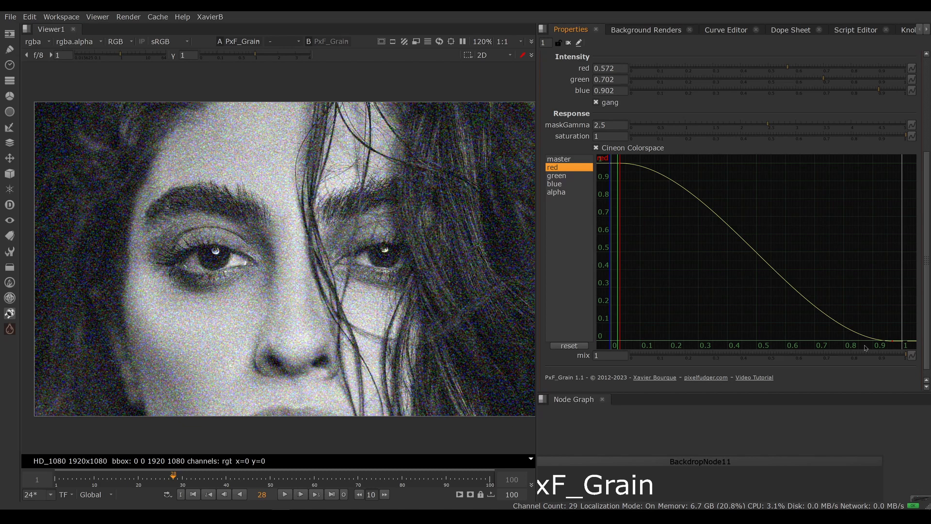
pyautogui.moveTo(772, 264)
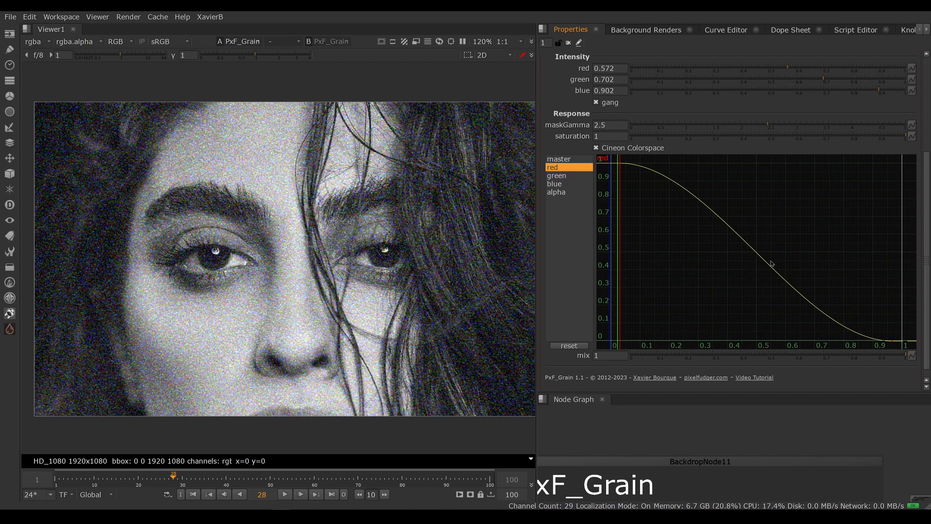
pyautogui.moveTo(747, 212)
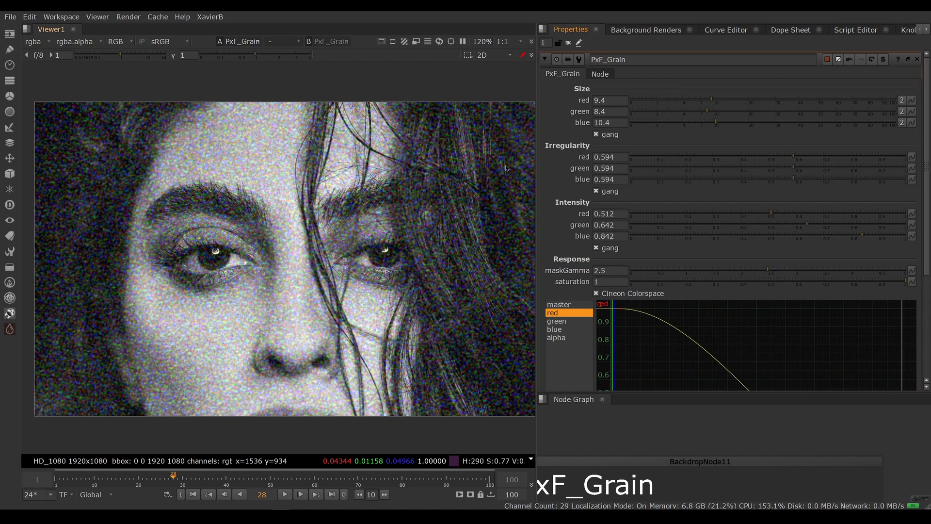
pyautogui.moveTo(492, 227)
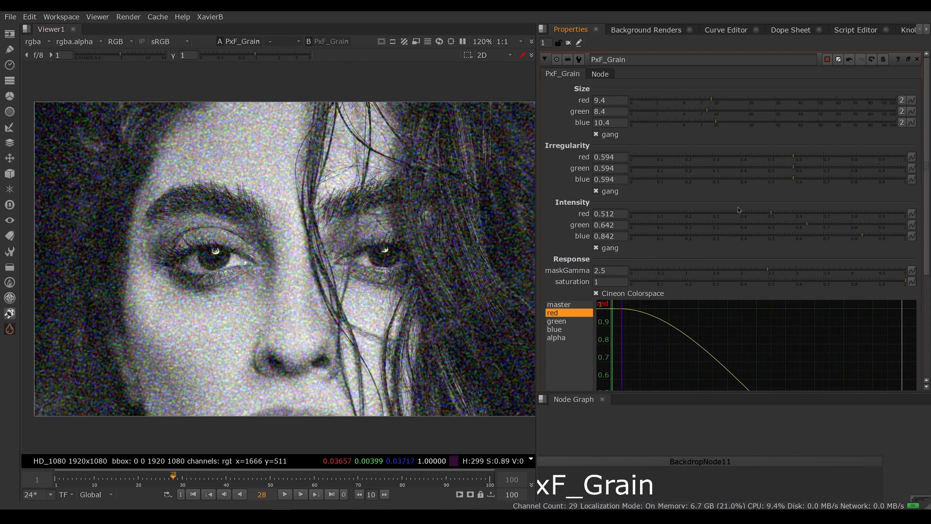
pyautogui.moveTo(734, 216)
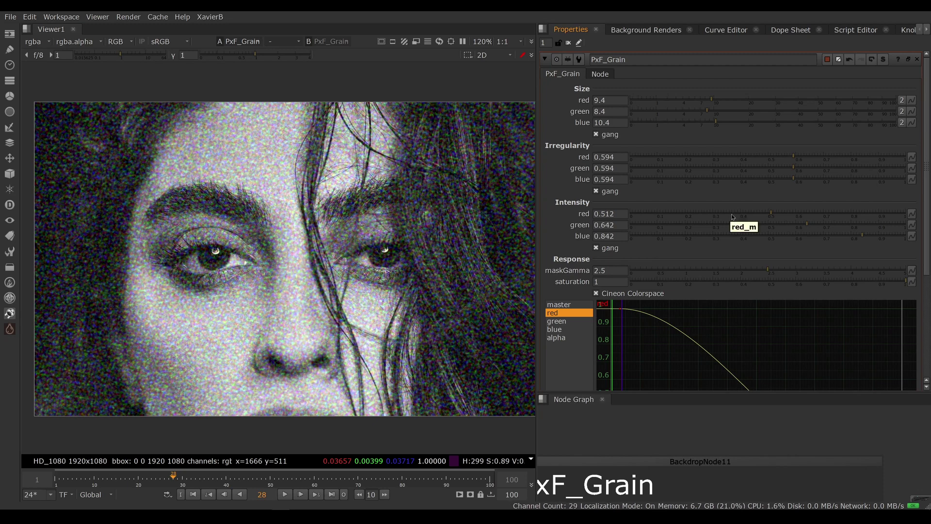
pyautogui.moveTo(684, 216)
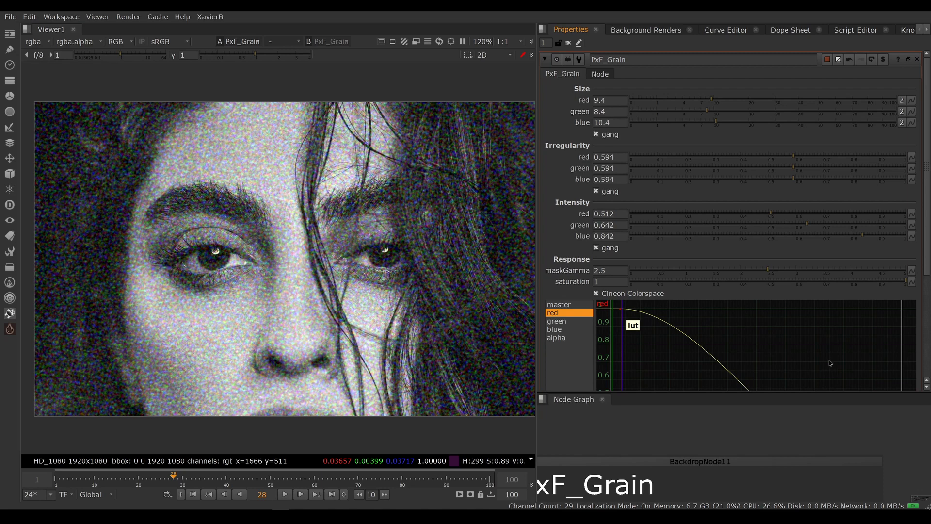
pyautogui.moveTo(763, 330)
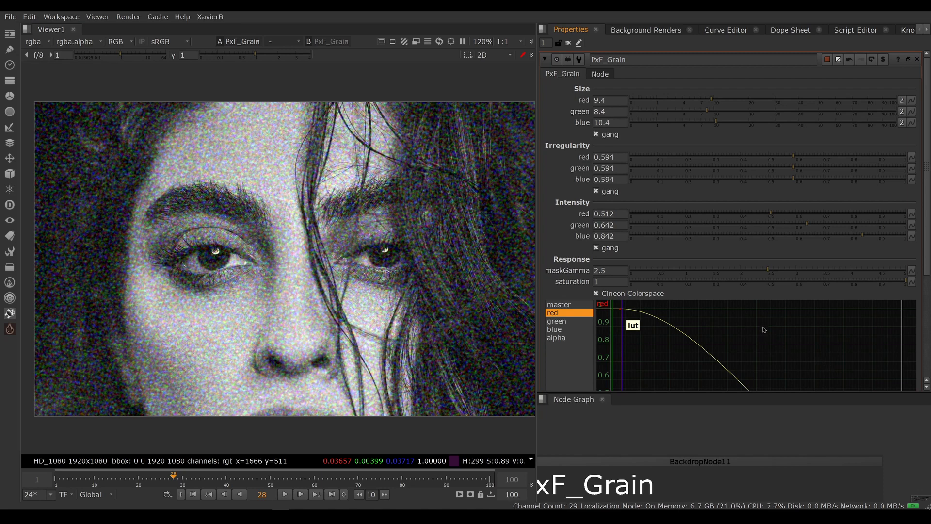
pyautogui.moveTo(756, 325)
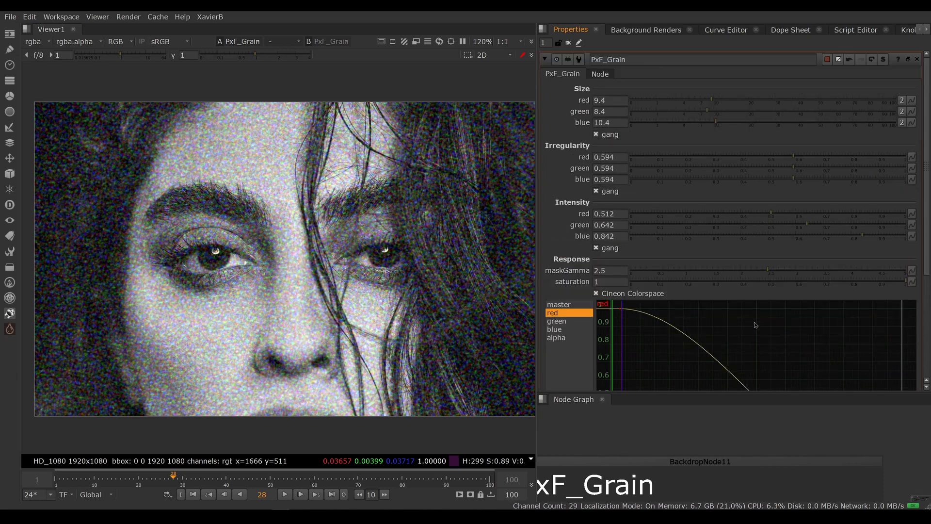